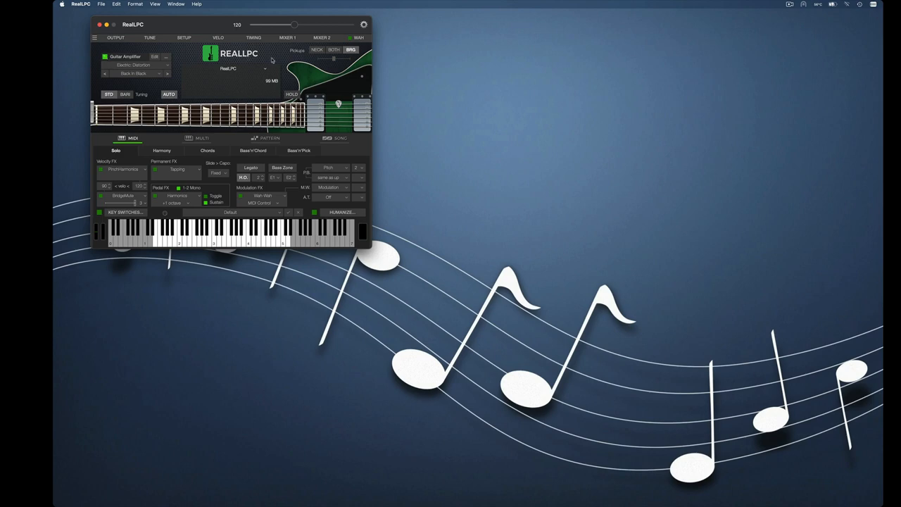
{"action": "mouse_move", "coordinate": [181, 53]}
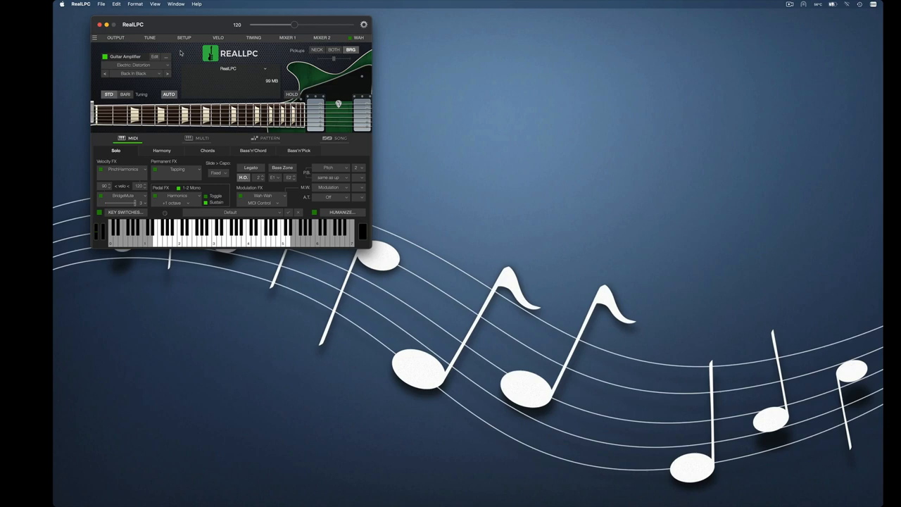
{"action": "mouse_move", "coordinate": [156, 57]}
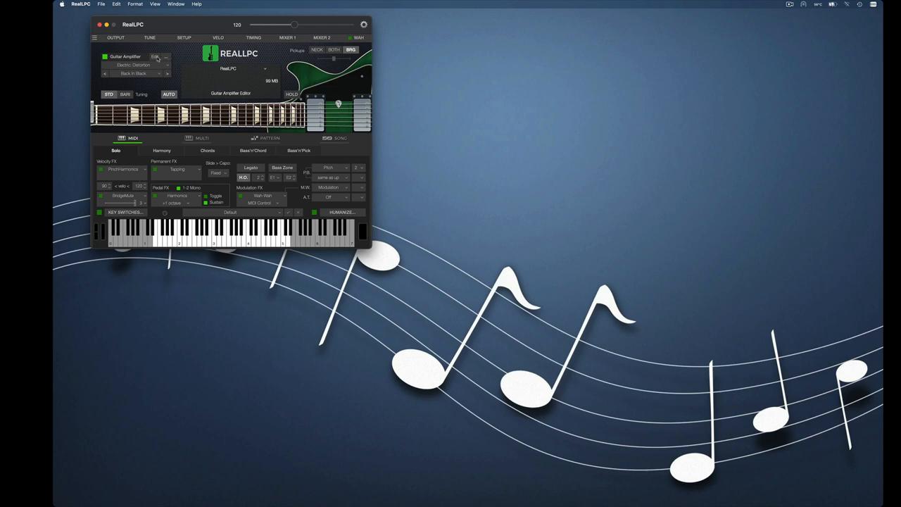
Open the Guitarix amp panel showing the Back in Black chain from amp stack to flanger
{"action": "left_click", "coordinate": [155, 57]}
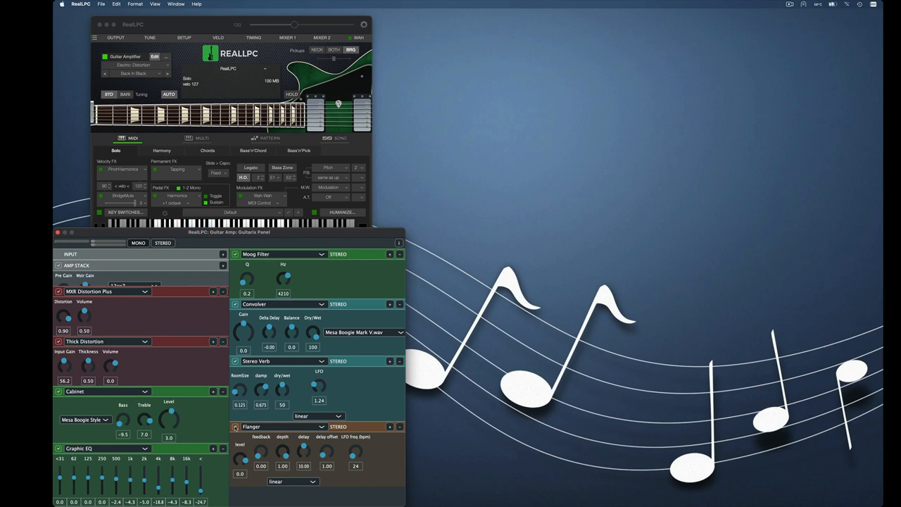
{"action": "mouse_move", "coordinate": [178, 138]}
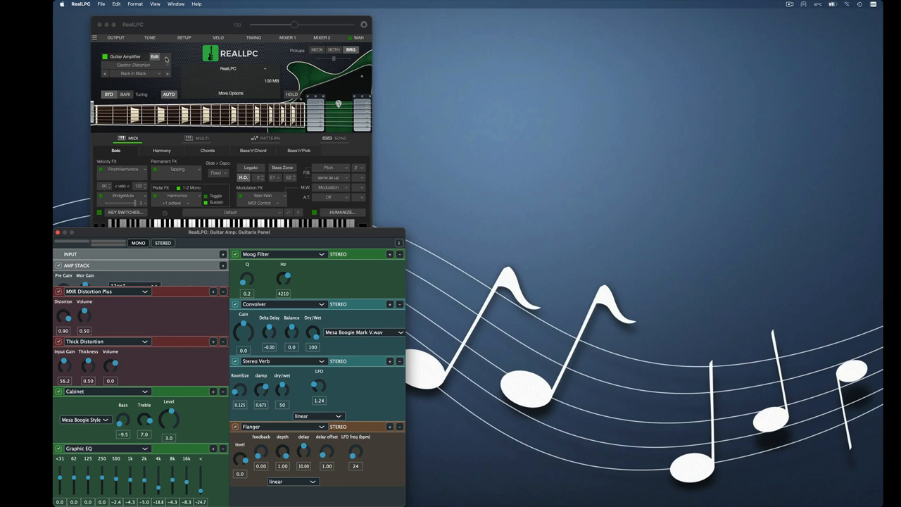
Save the current Guitarix amp chain as preset 'bbb' in Guitar Amp Presets
{"action": "left_click", "coordinate": [155, 56]}
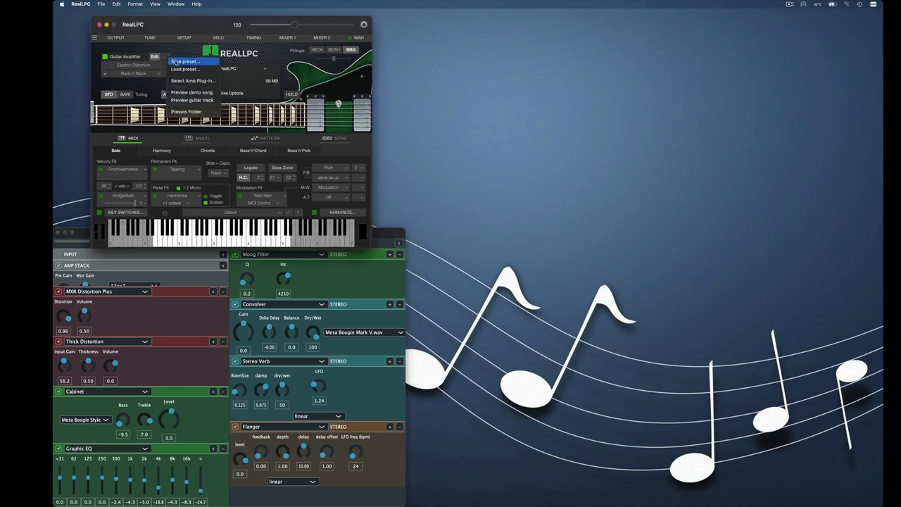
{"action": "left_click", "coordinate": [184, 61]}
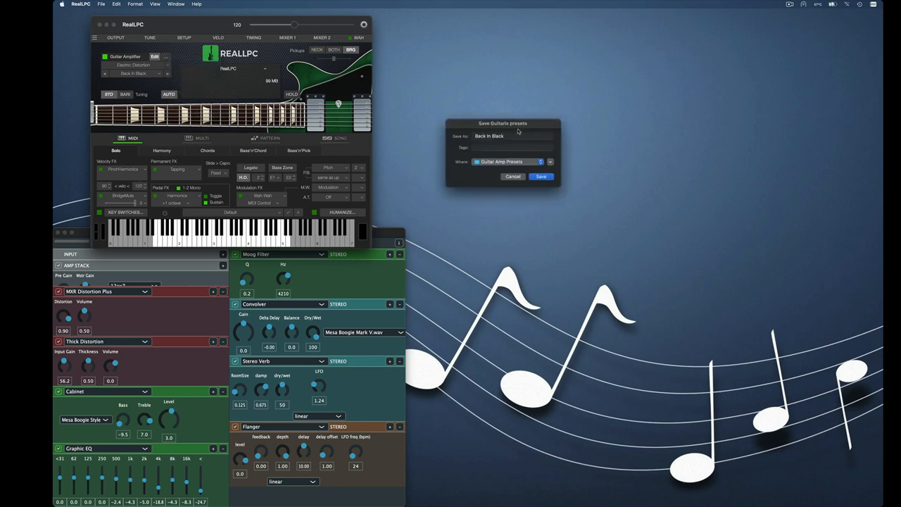
{"action": "left_click", "coordinate": [514, 135]}
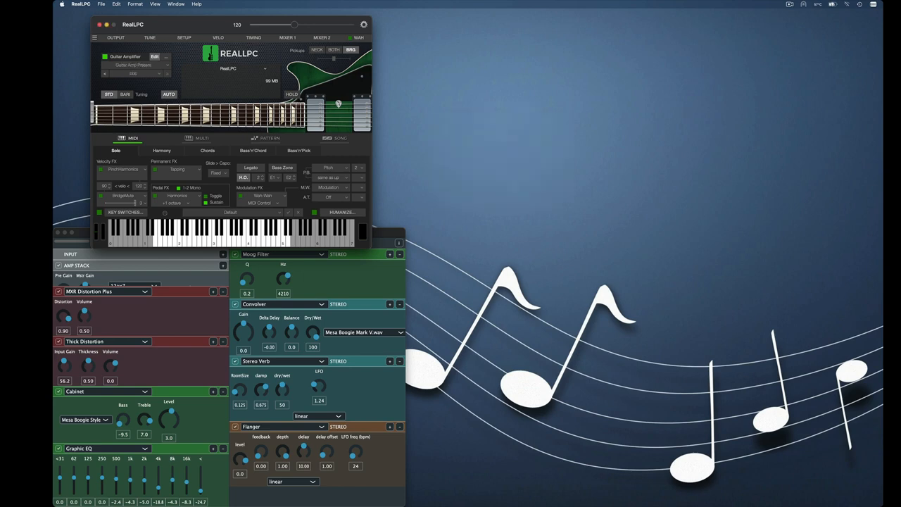
{"action": "mouse_move", "coordinate": [517, 138]}
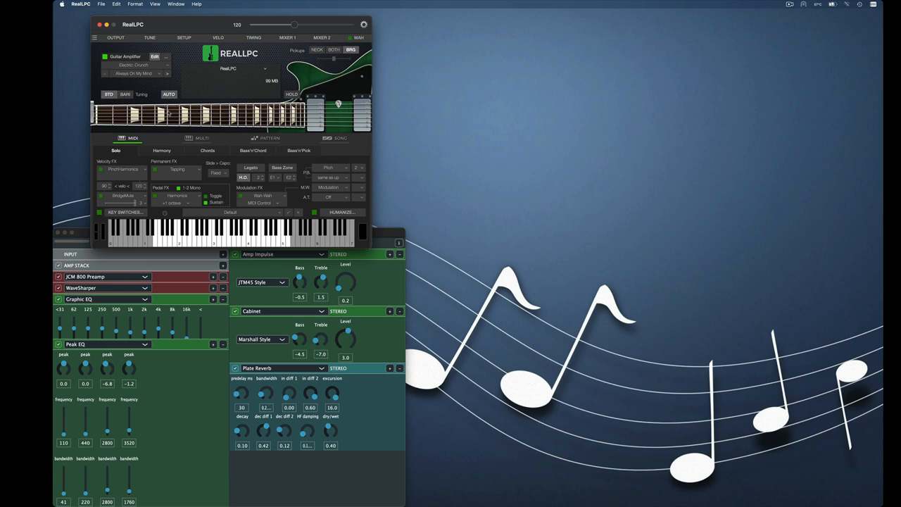
{"action": "mouse_move", "coordinate": [199, 78]}
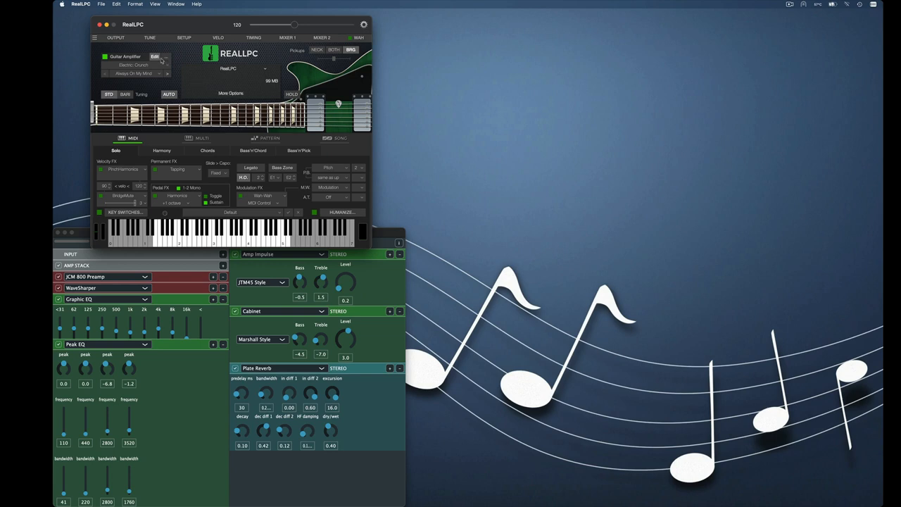
Load bbb.gxpreset from Guitar Amp Presets, restoring the MXR and Thick Distortion chain
{"action": "left_click", "coordinate": [155, 56]}
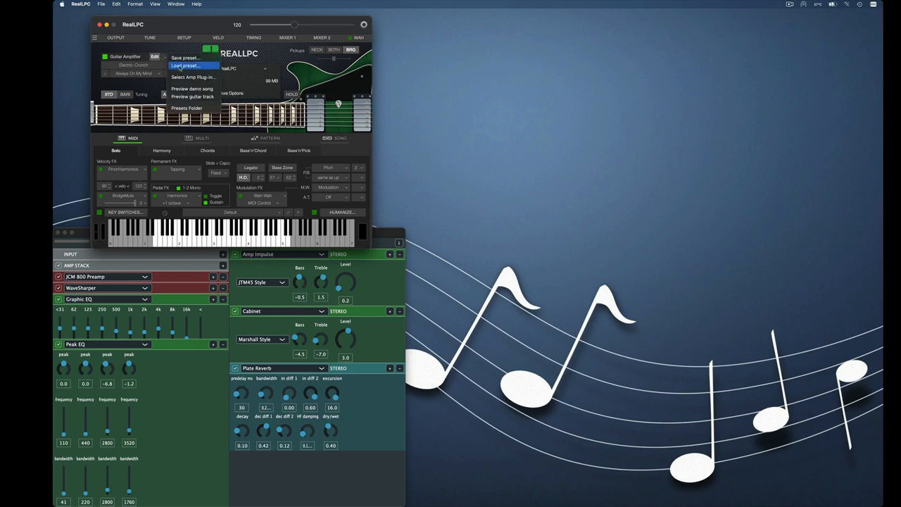
{"action": "left_click", "coordinate": [187, 66]}
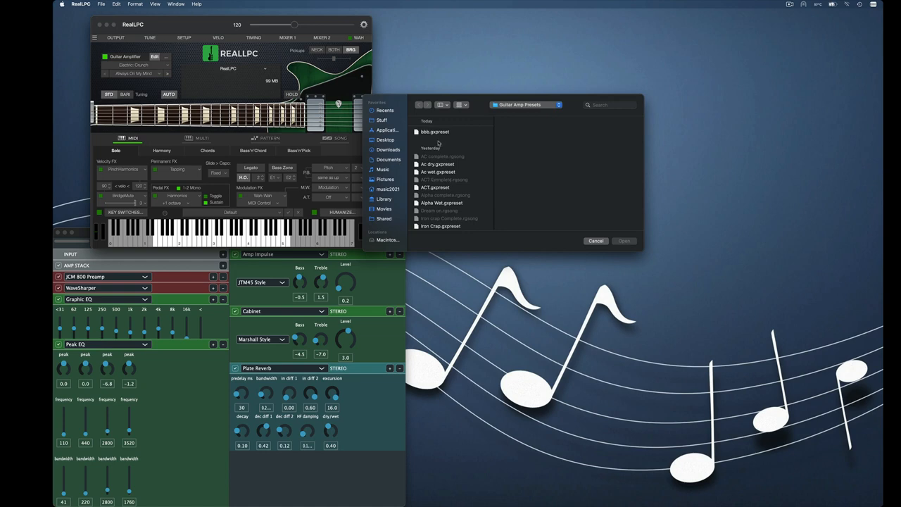
{"action": "mouse_move", "coordinate": [438, 140]}
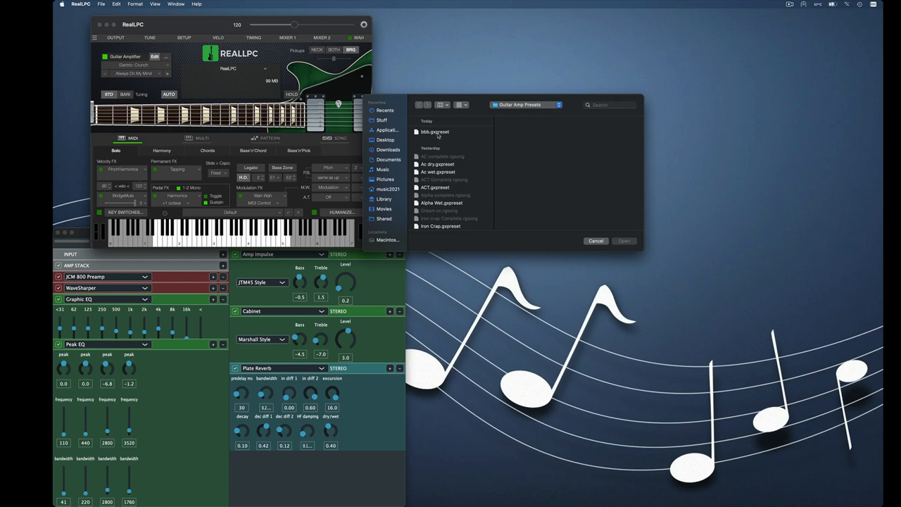
{"action": "left_click", "coordinate": [622, 240]}
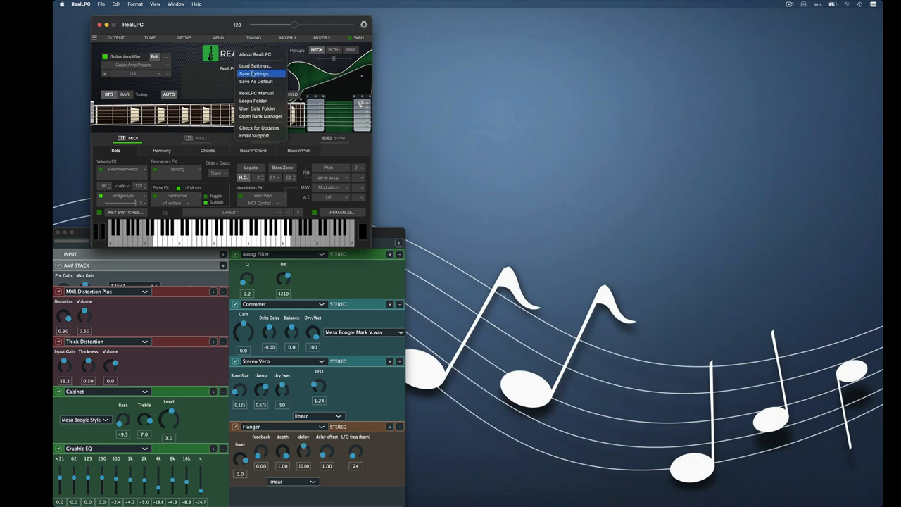
Save the full instrument settings as 'bbb complete' in Guitar Amp Presets
{"action": "left_click", "coordinate": [255, 74]}
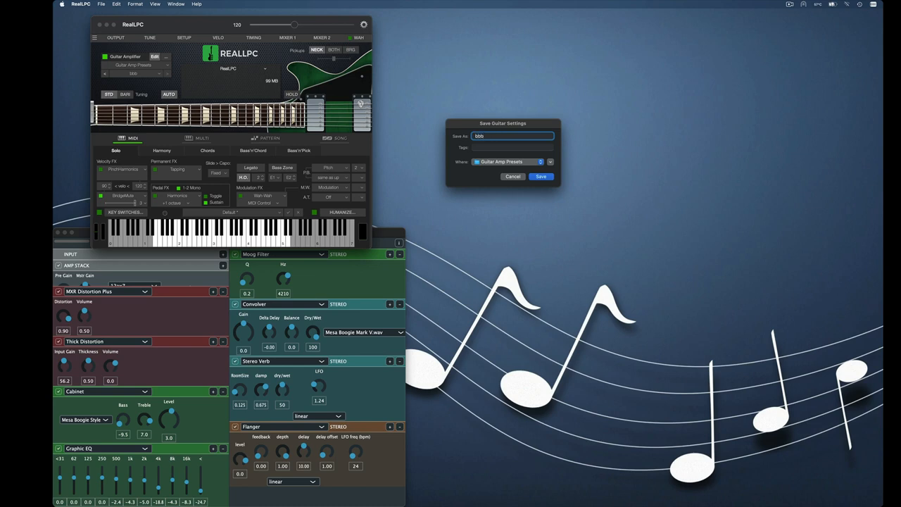
{"action": "type", "text": "complete"}
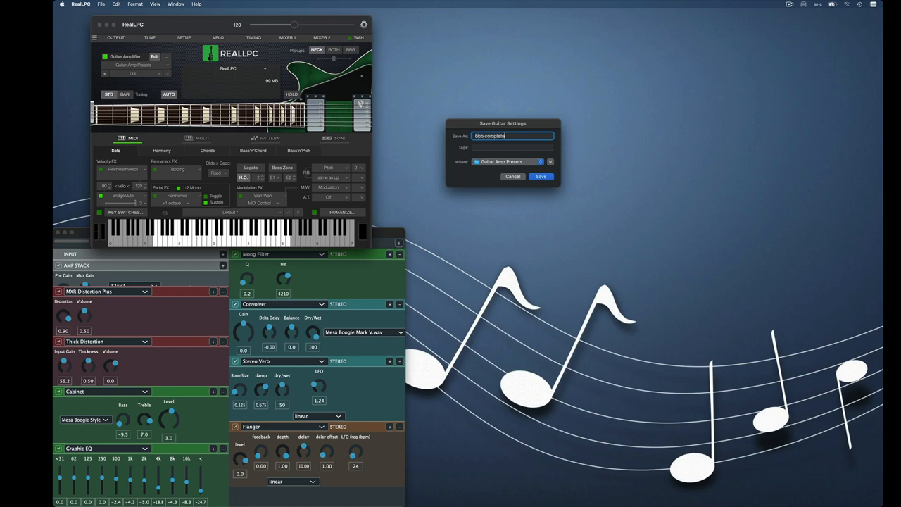
{"action": "left_click", "coordinate": [541, 176]}
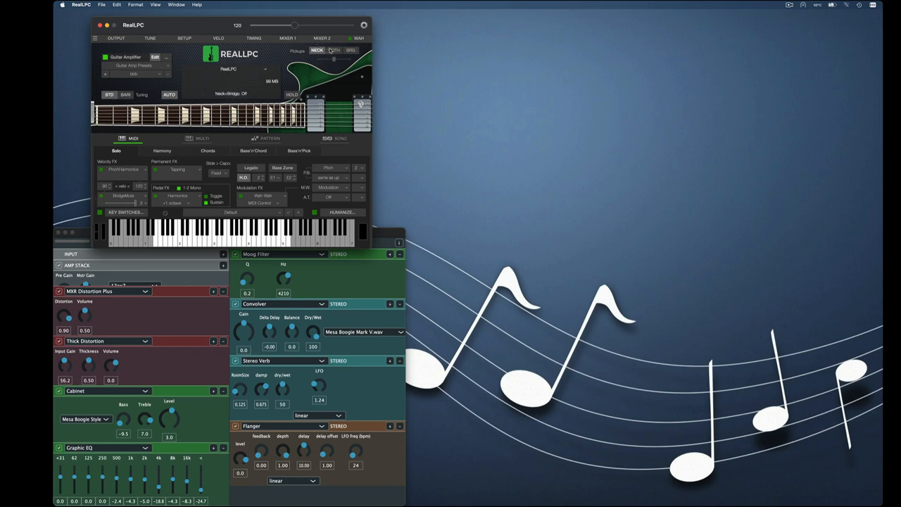
Switch the guitar to the BOTH pickups setting
{"action": "left_click", "coordinate": [335, 50]}
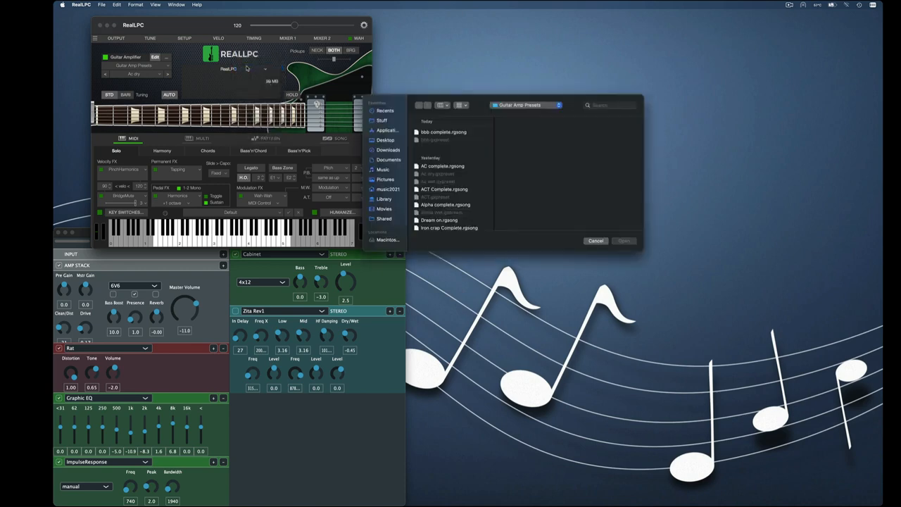
Open bbb complete.rgsong, restoring the neck pickup and MXR/Thick Distortion chain
{"action": "left_click", "coordinate": [444, 132]}
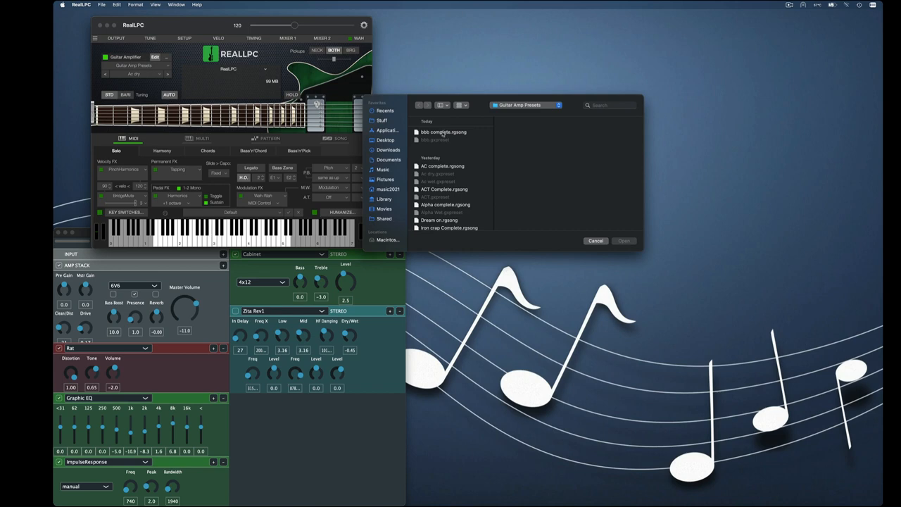
{"action": "left_click", "coordinate": [443, 132]}
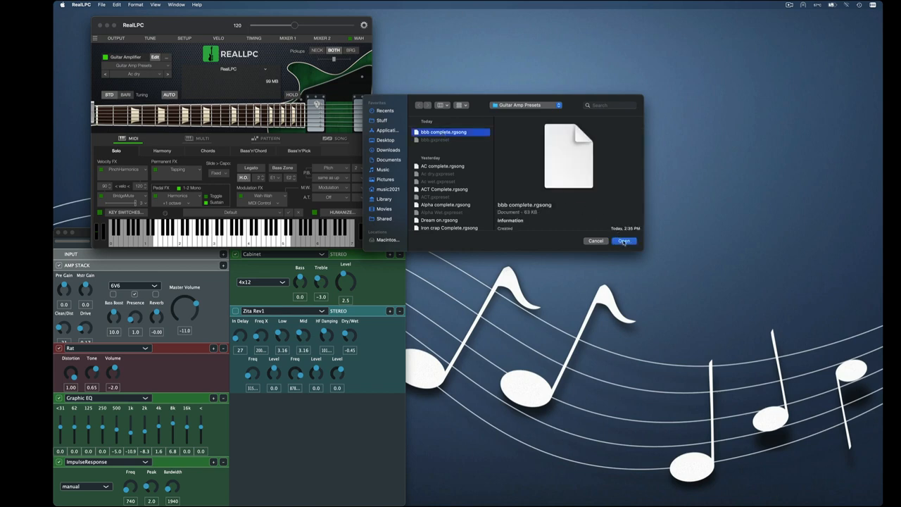
{"action": "left_click", "coordinate": [623, 241]}
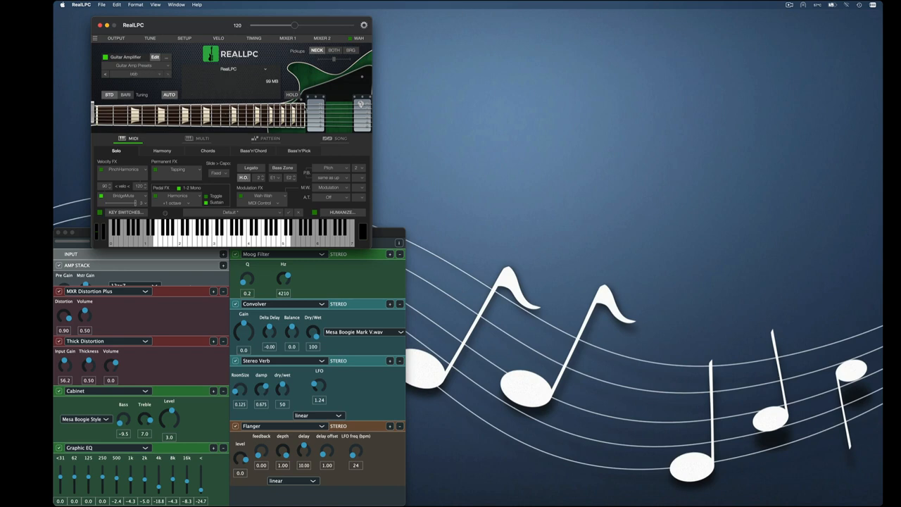
{"action": "mouse_move", "coordinate": [317, 196]}
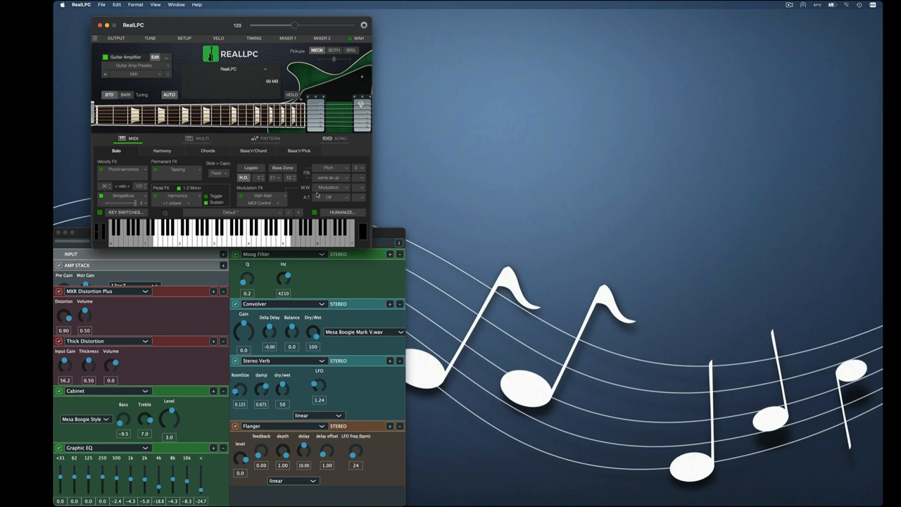